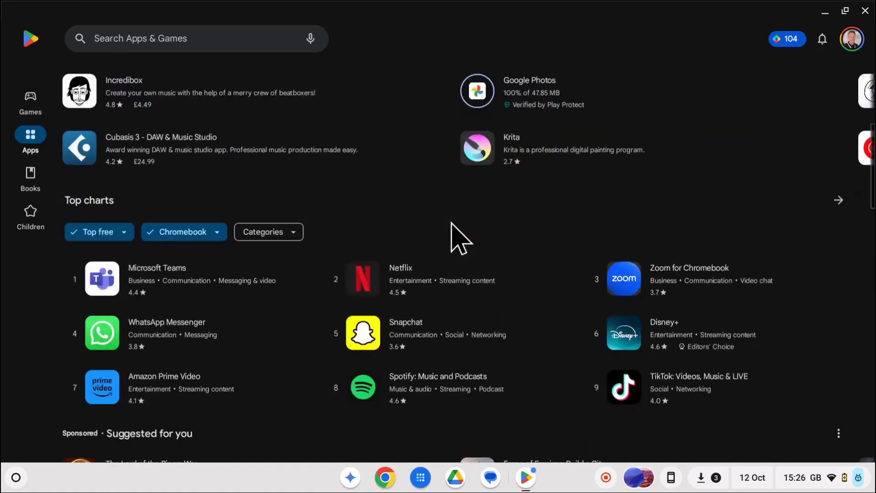
Step: Browse the Apps home page, switch to the Games section, and close the store window
scroll("down", 3)
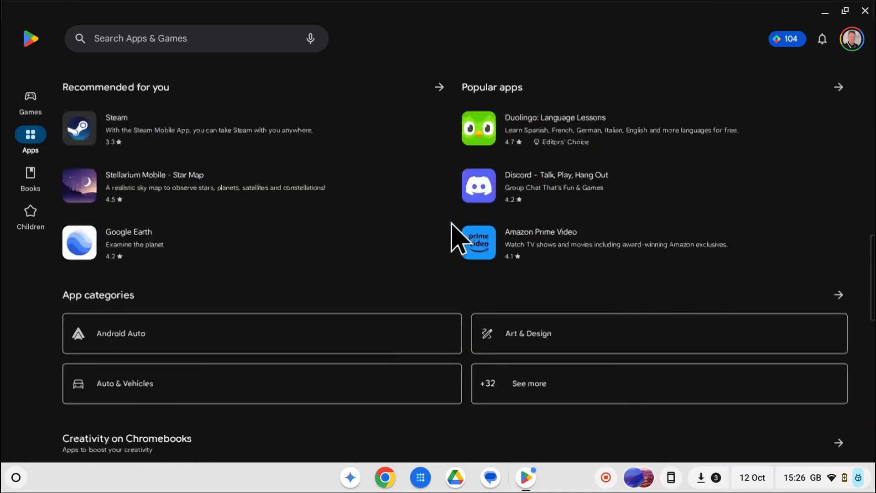
scroll("down", 3)
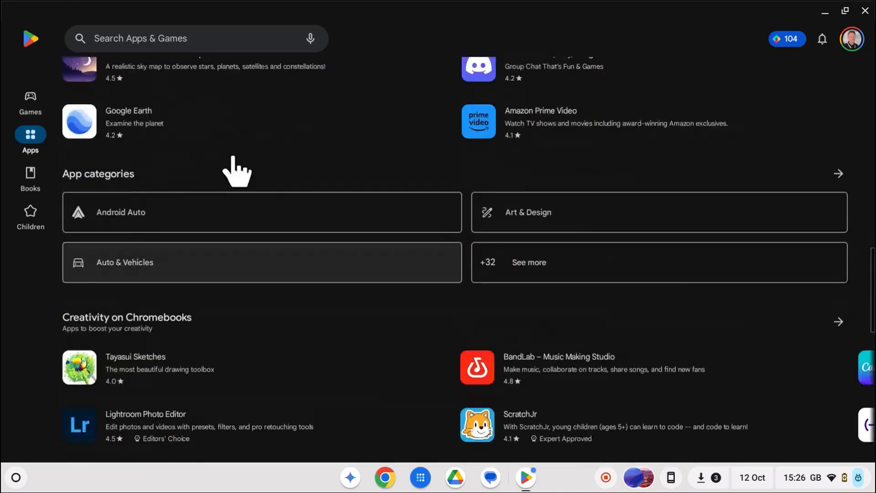
left_click(30, 101)
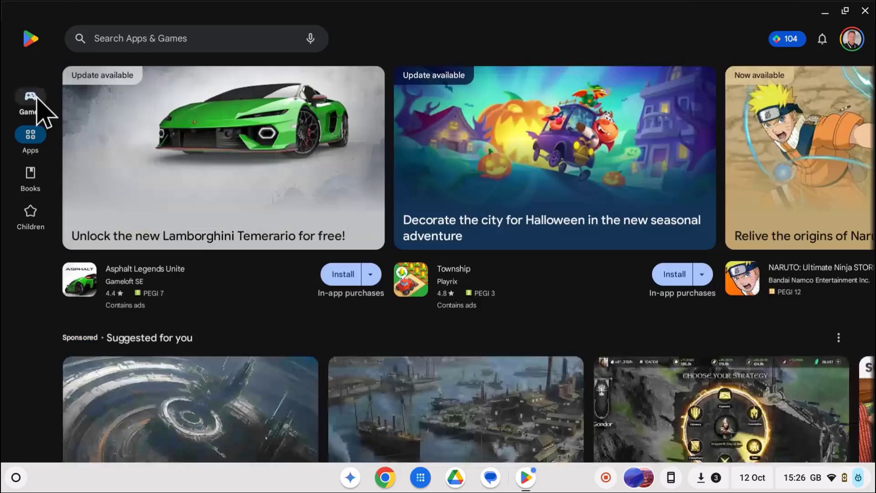
left_click(864, 11)
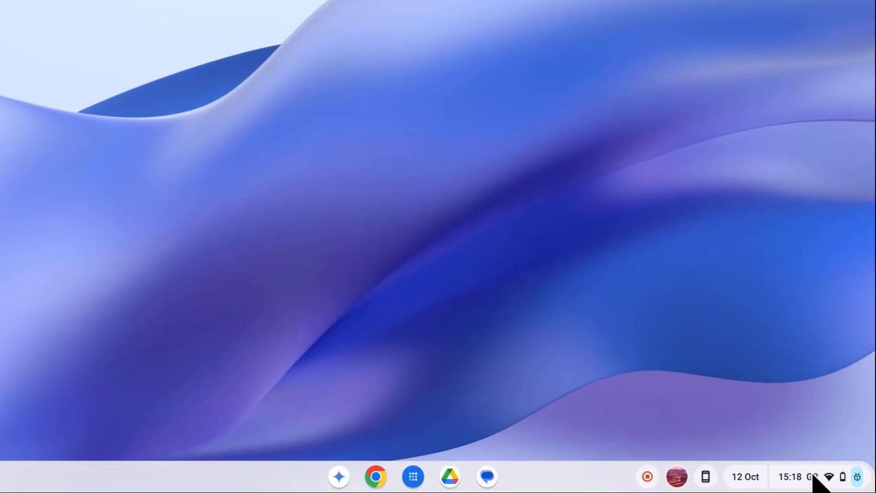
Step: Reach the full ChromeOS Settings through the shelf's Quick Settings panel
left_click(793, 476)
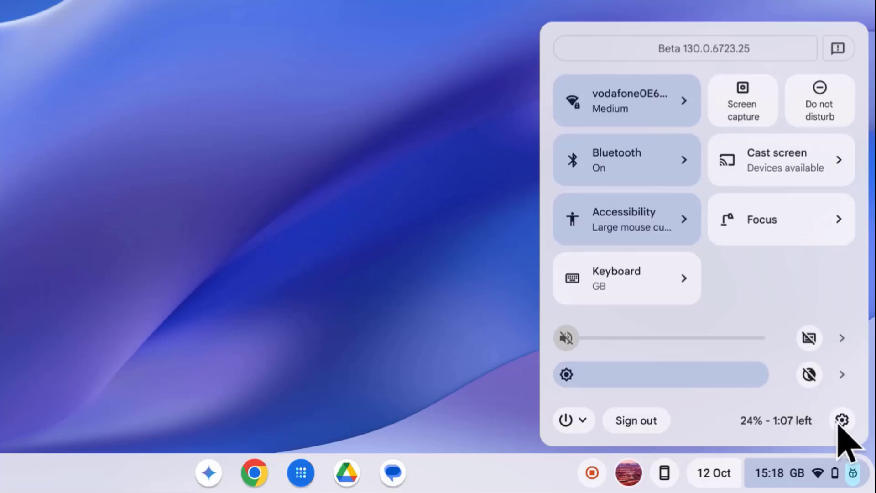
left_click(842, 419)
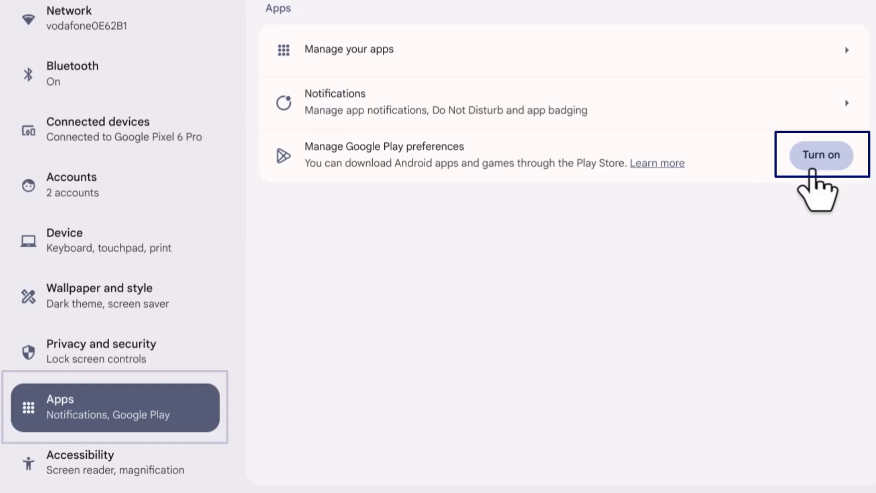
Step: Enable Google Play under Settings > Apps and accept its apps and services terms
left_click(821, 155)
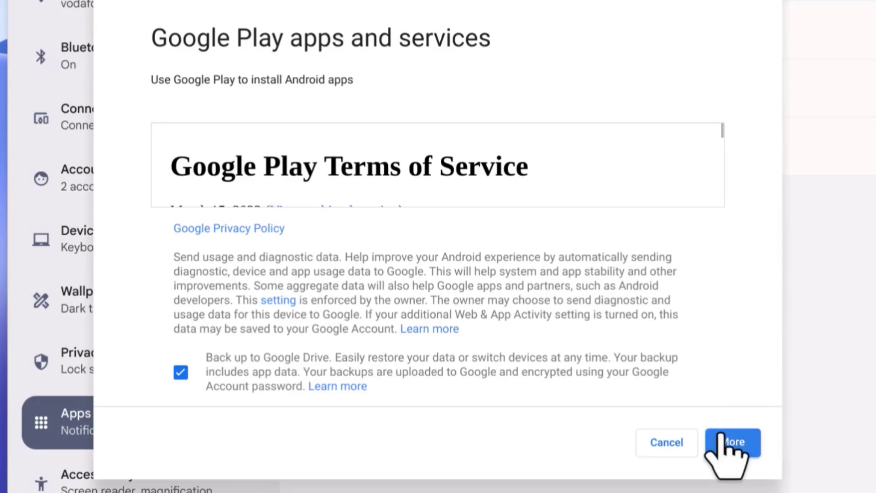
left_click(732, 441)
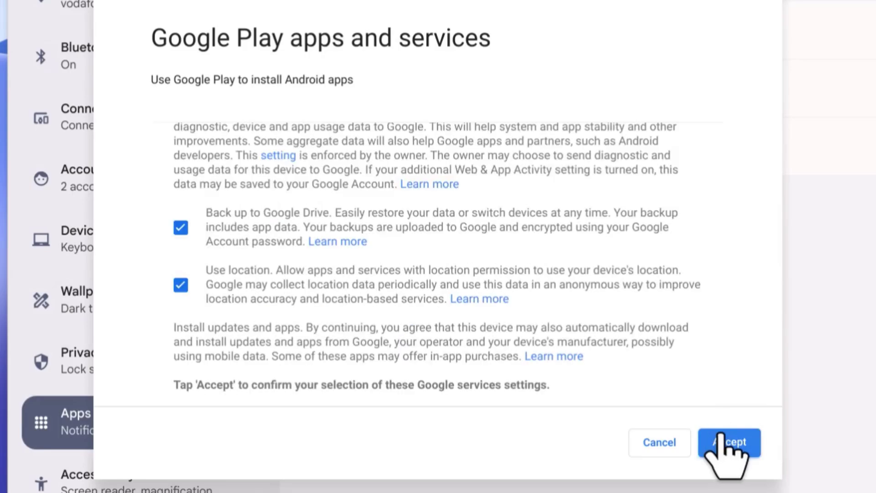
left_click(728, 441)
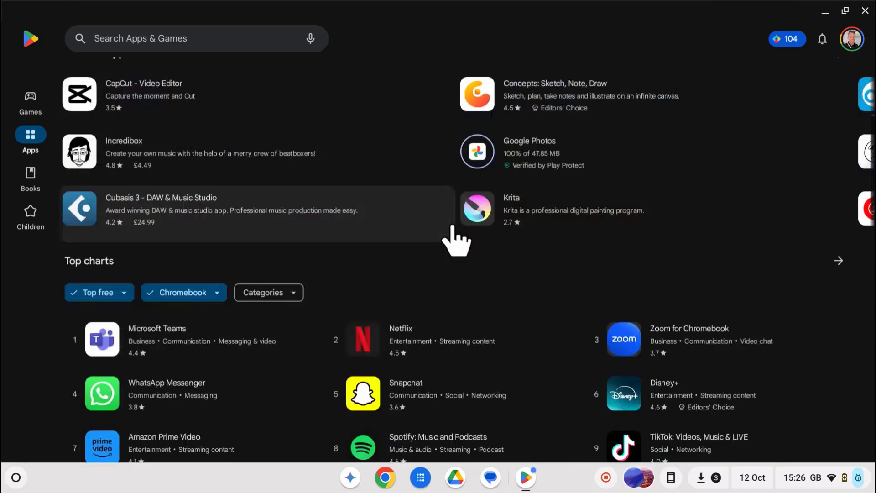
scroll("down", 3)
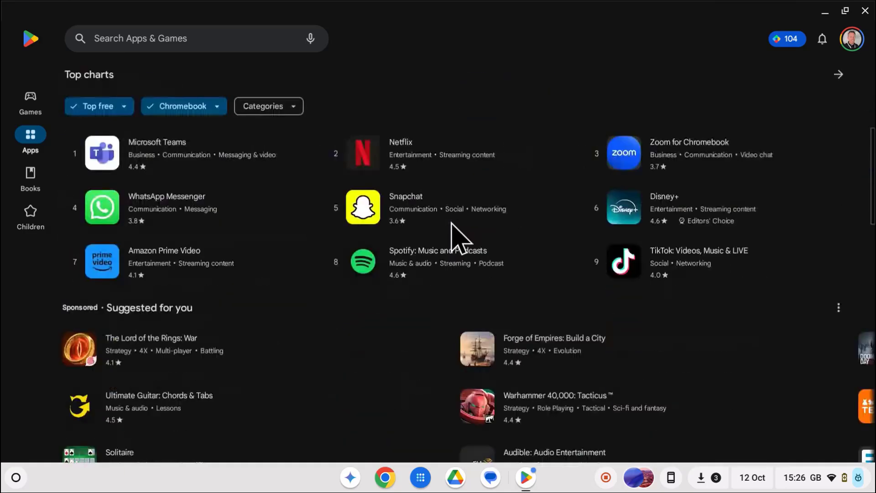
scroll("down", 3)
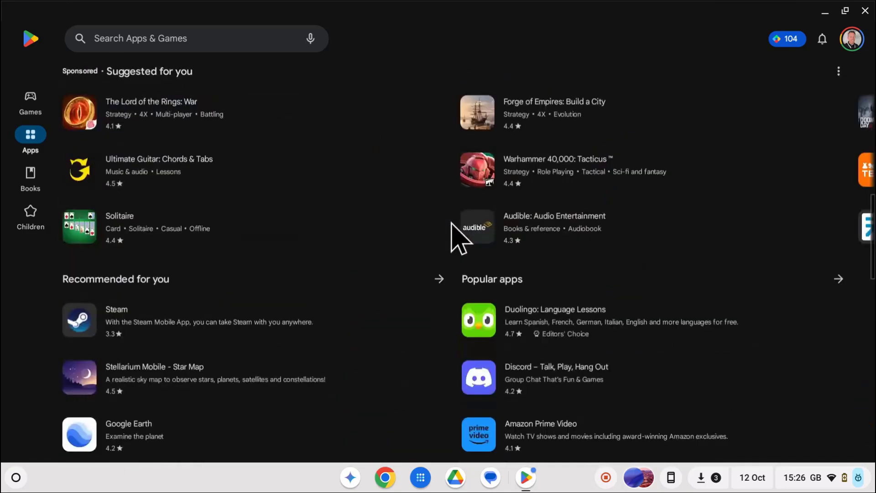
scroll("down", 3)
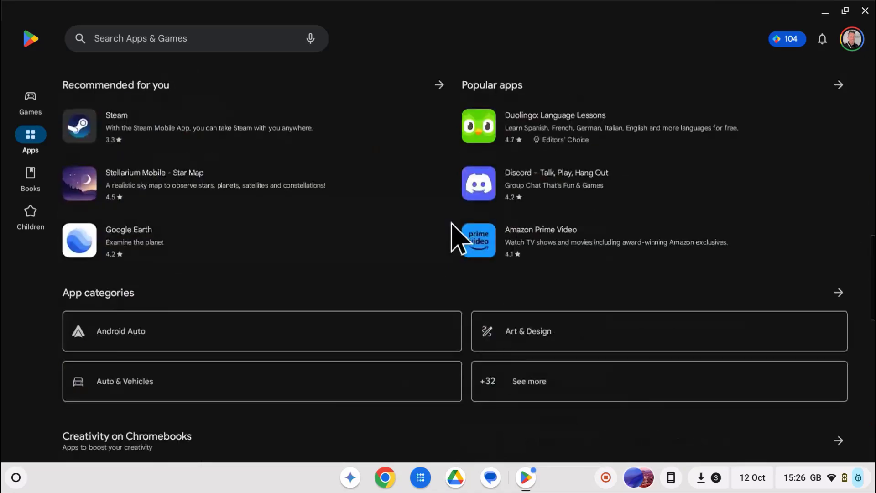
scroll("down", 3)
type("squid notes")
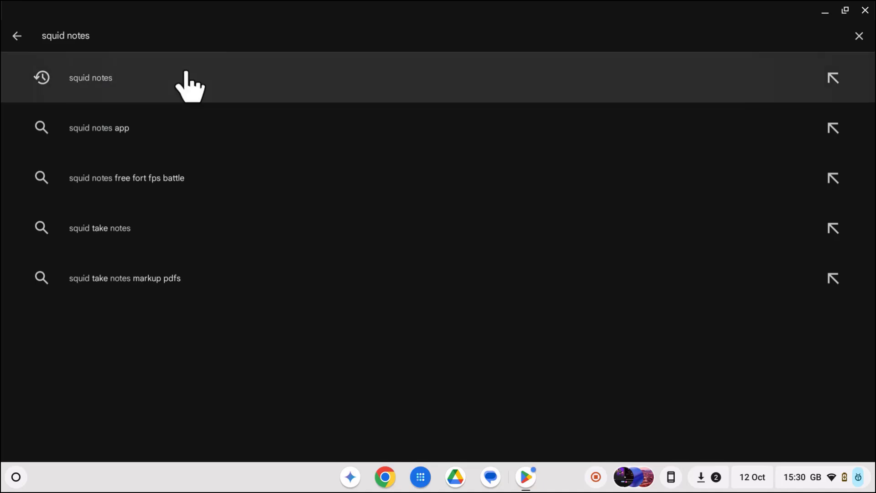
Step: Search for squid notes and start installing Squid: Take Notes, Markup PDFs
left_click(91, 77)
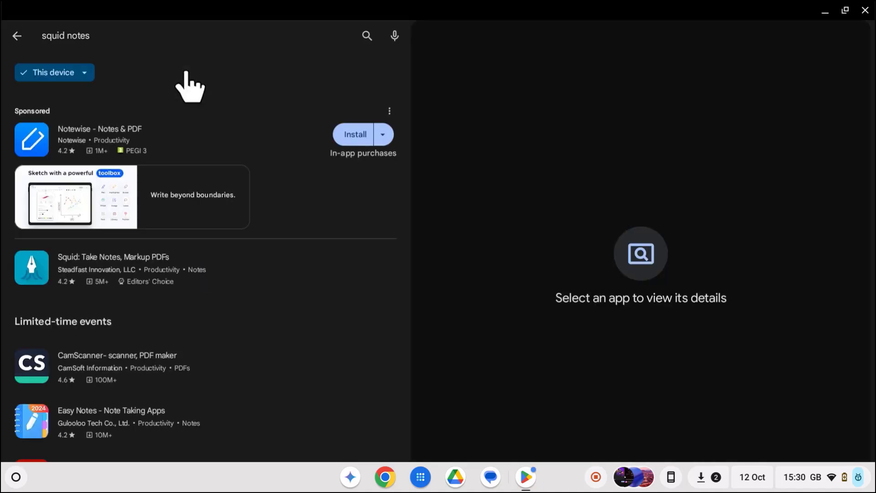
left_click(111, 268)
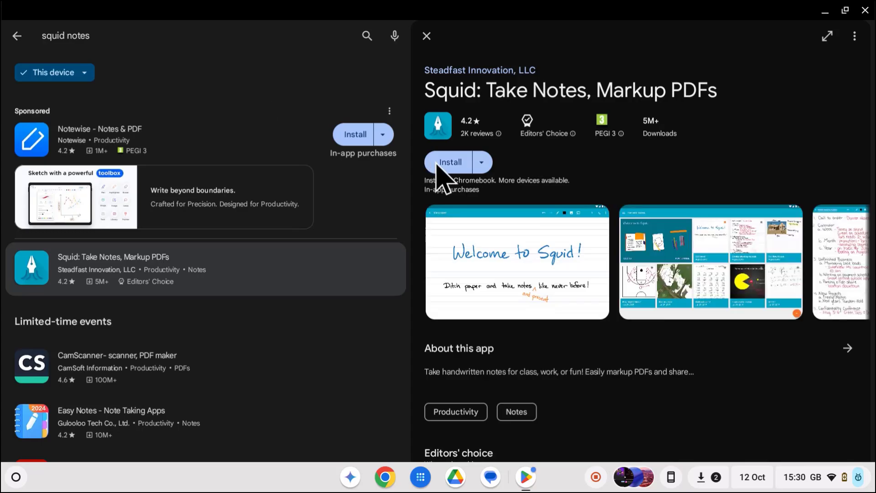
left_click(449, 163)
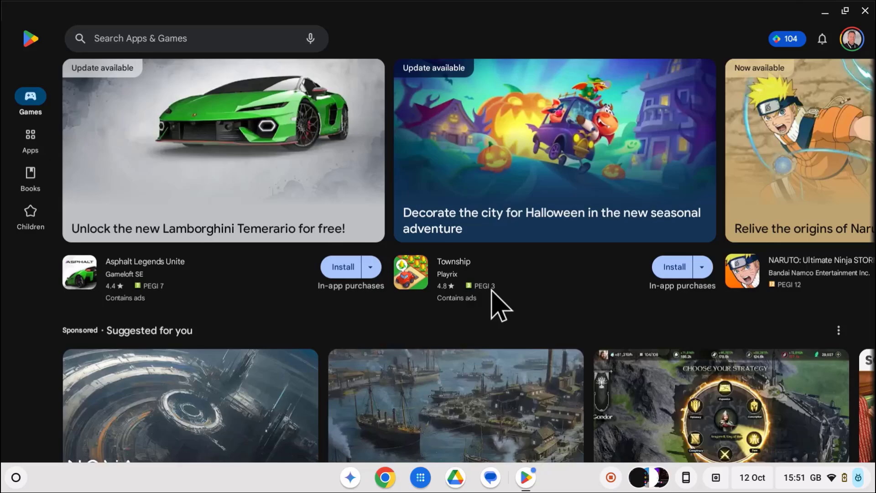
Step: Browse the Chromebook games collection down to the mouse and keyboard support games
scroll("down", 3)
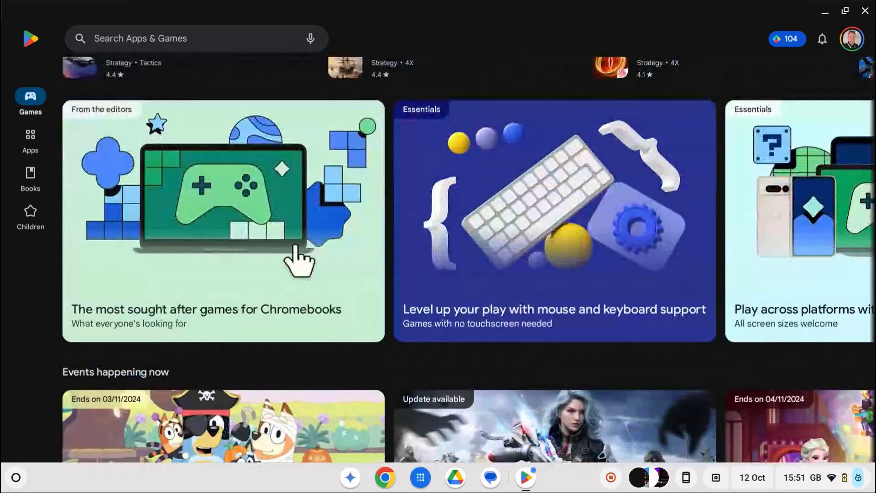
left_click(223, 220)
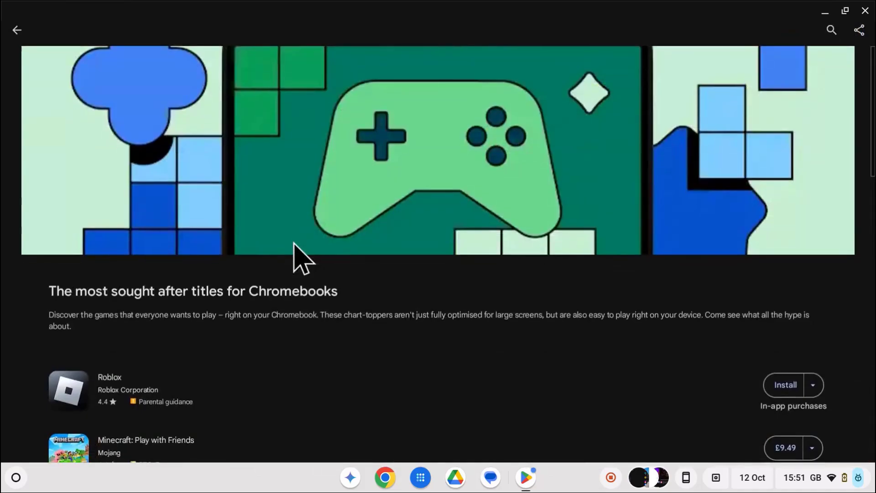
scroll("down", 3)
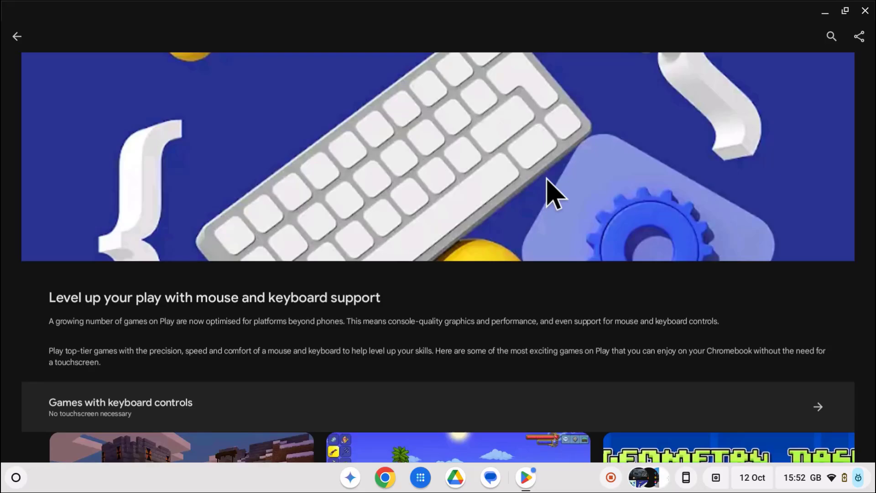
scroll("down", 3)
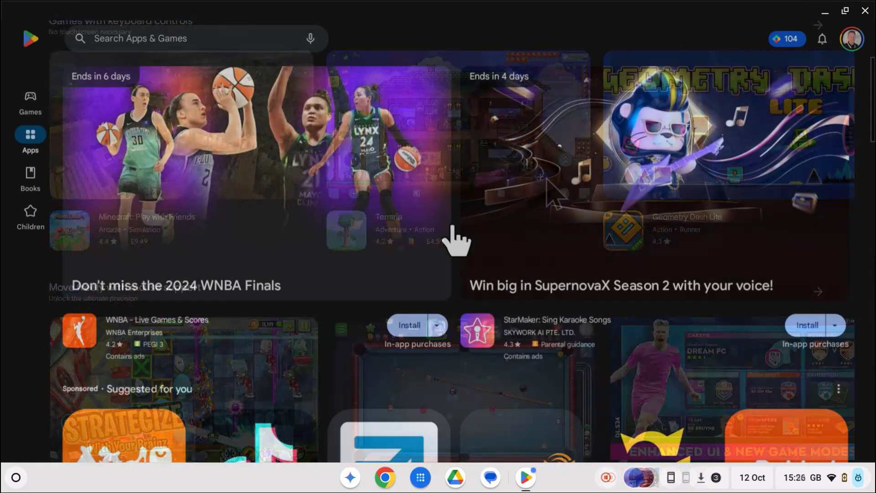
Step: Scroll through the Apps charts and suggestions and down the Games page to the editors' cards
scroll("down", 3)
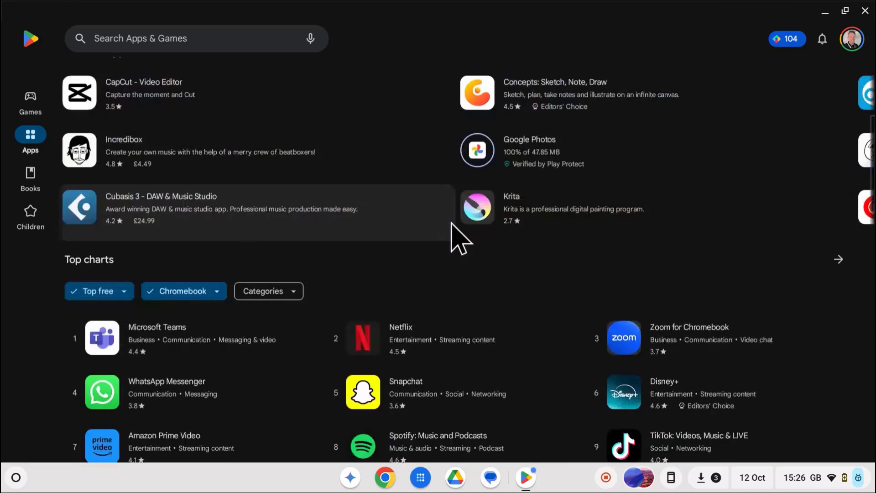
scroll("down", 3)
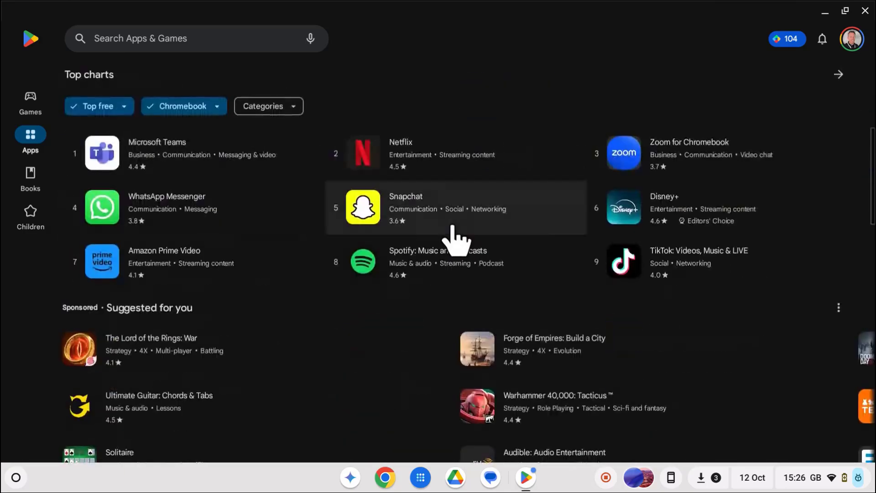
scroll("down", 3)
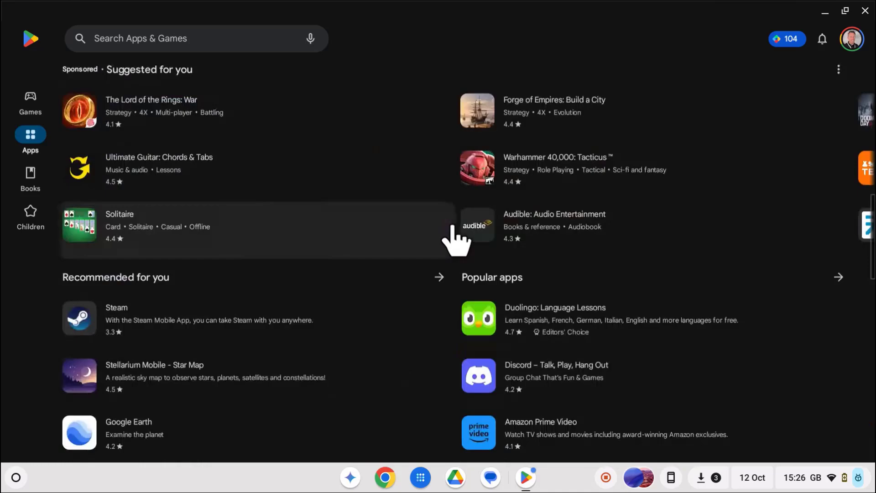
scroll("down", 3)
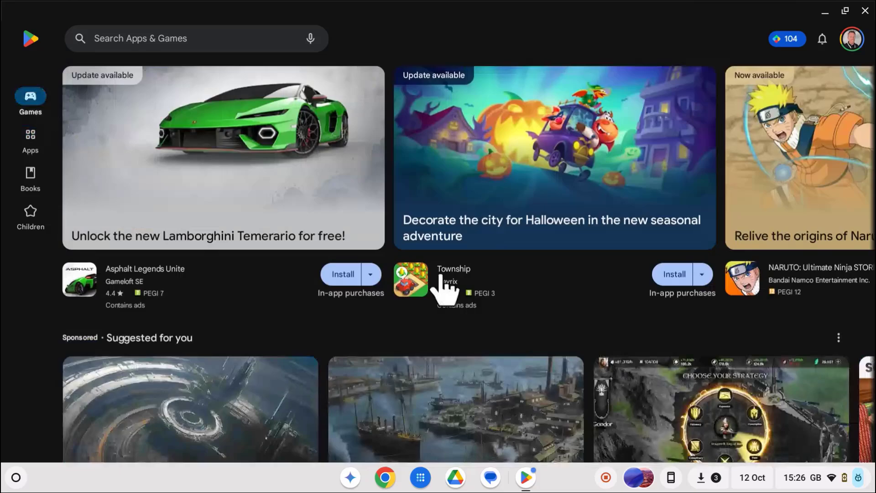
scroll("down", 3)
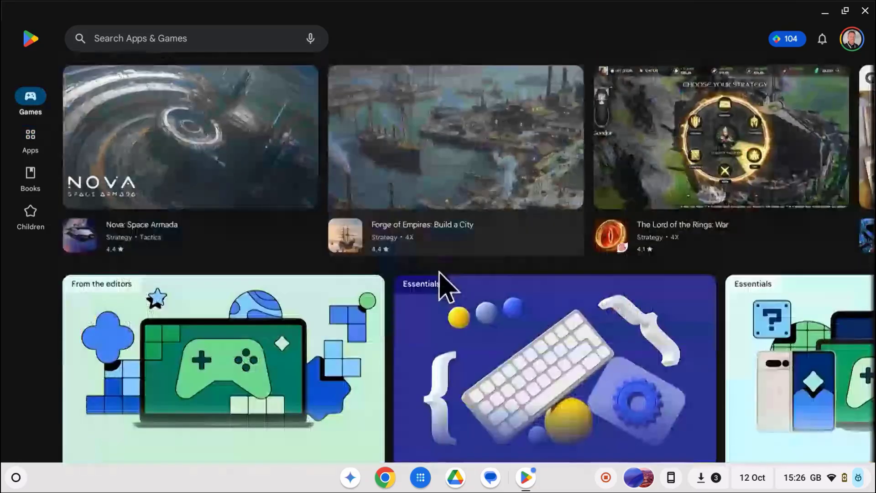
scroll("down", 3)
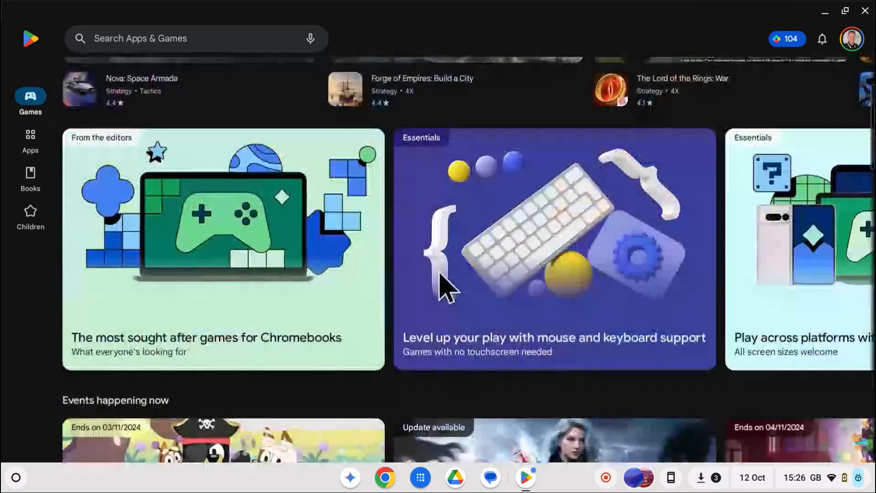